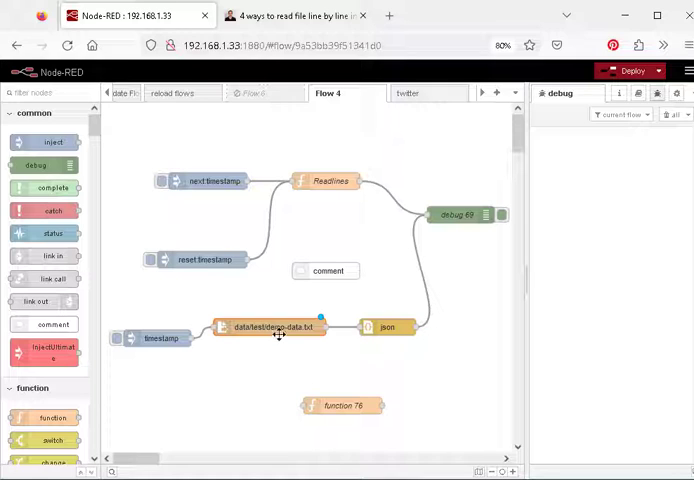
Inspect the demo-data.txt file-in node's settings and its Output format choices.
double_click(268, 328)
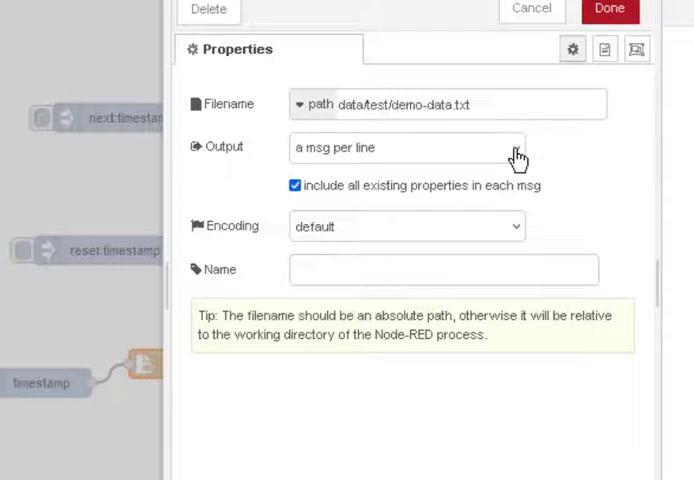
click(404, 148)
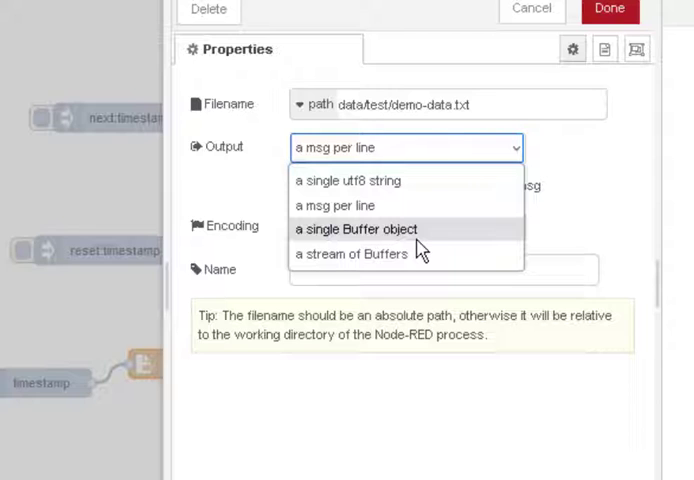
mouse_move(350, 180)
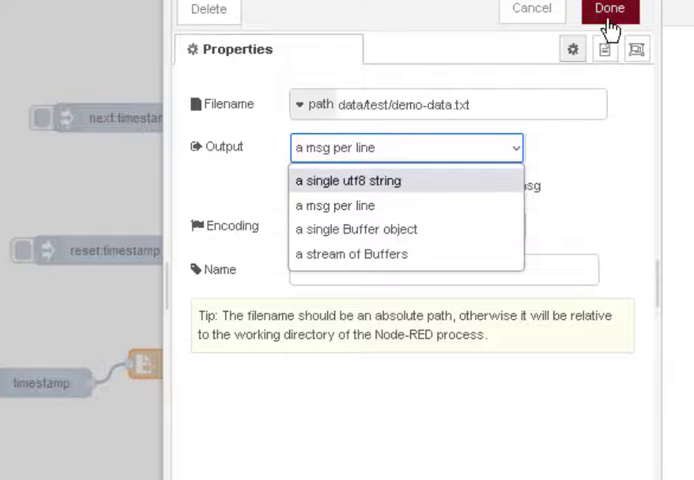
Close the file node with Done and expand the debug 69 message's payload object.
click(608, 10)
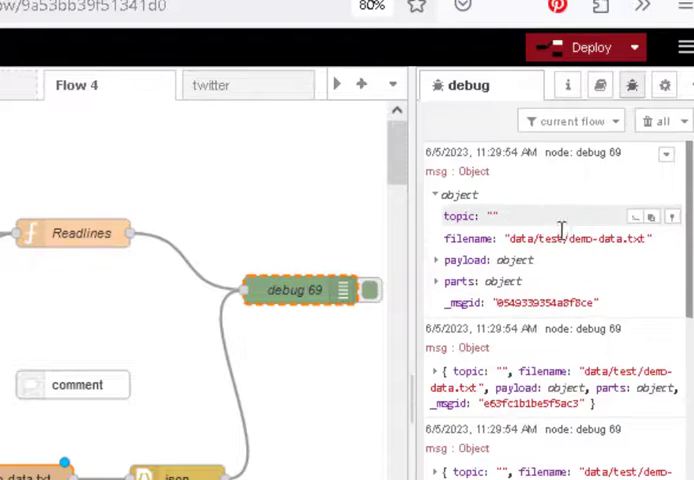
click(448, 256)
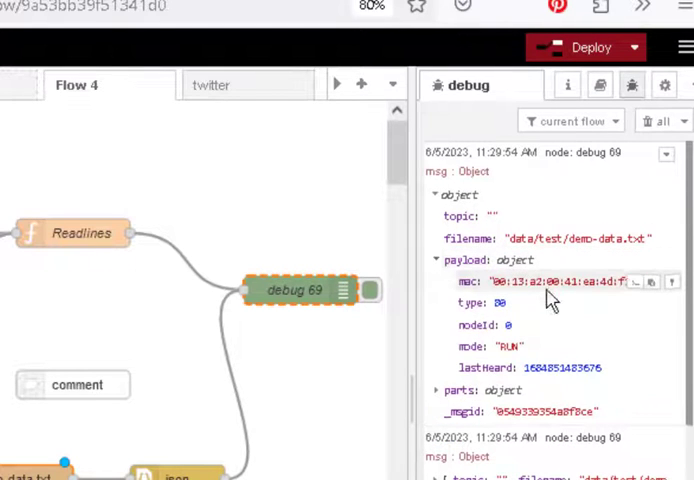
mouse_move(590, 340)
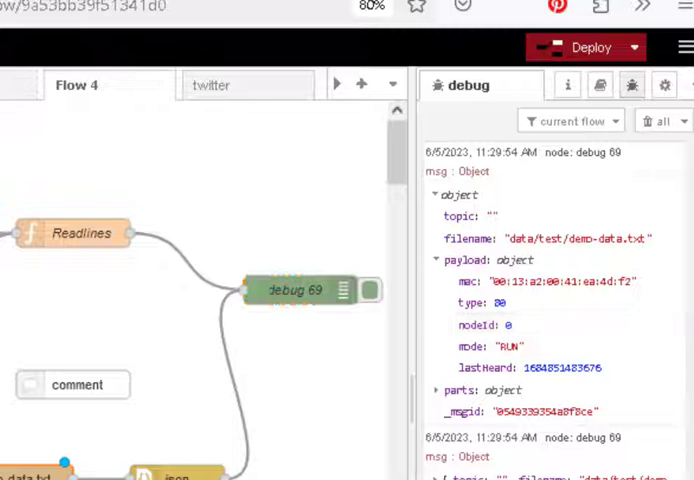
click(210, 32)
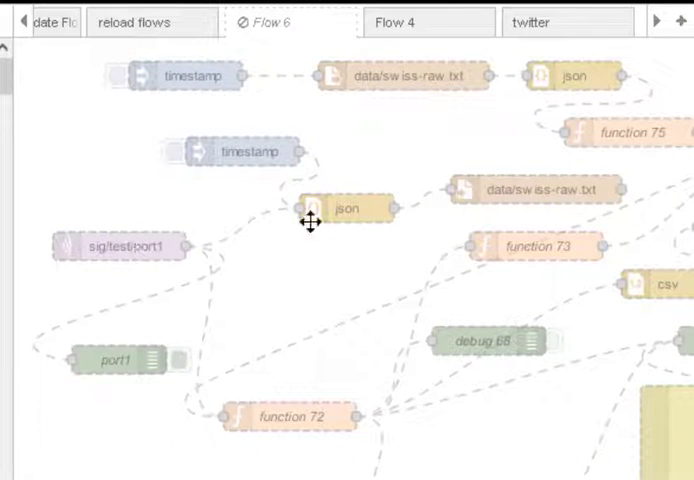
mouse_move(520, 196)
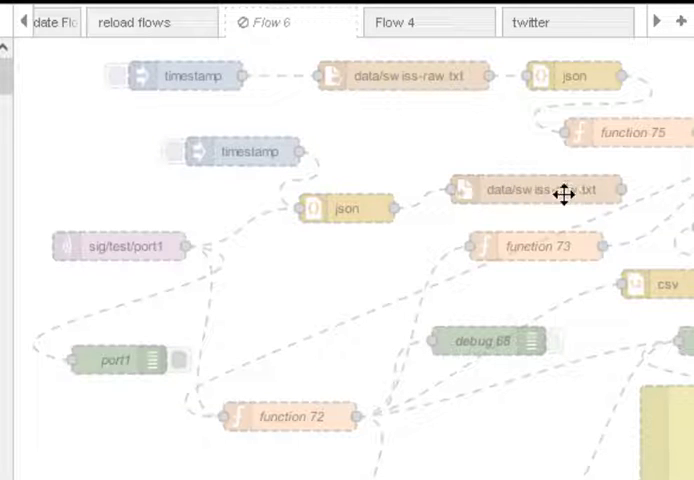
mouse_move(530, 196)
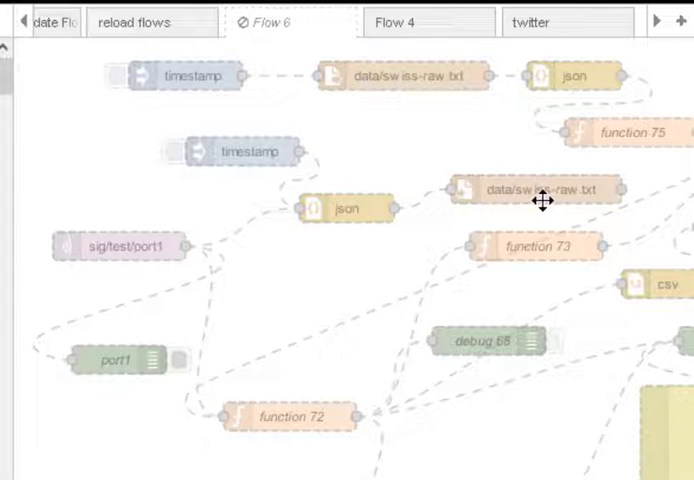
mouse_move(438, 22)
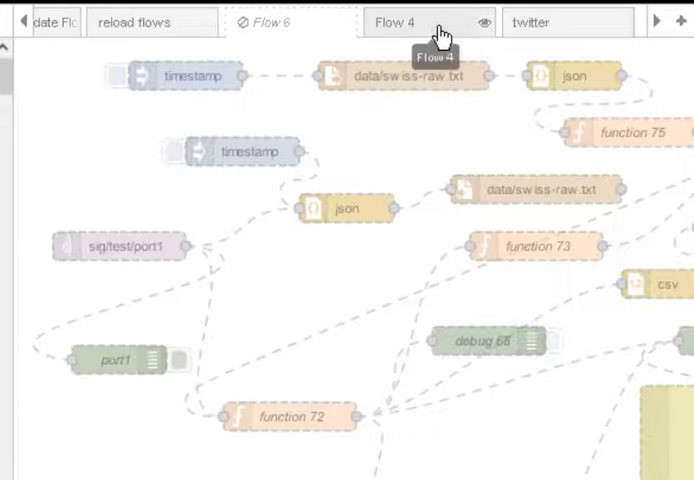
click(404, 22)
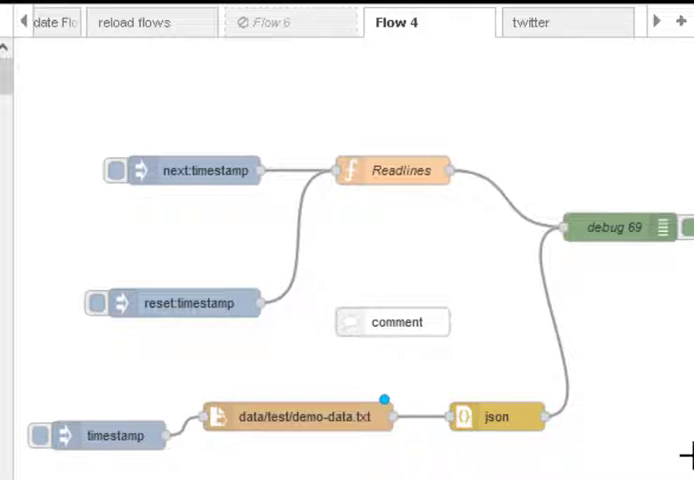
click(616, 228)
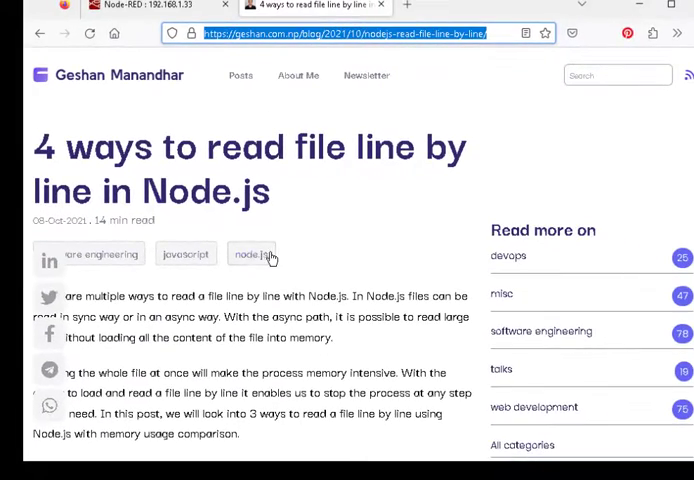
Read the blog article down to The test file section, then return to Node-RED.
scroll(down, 3)
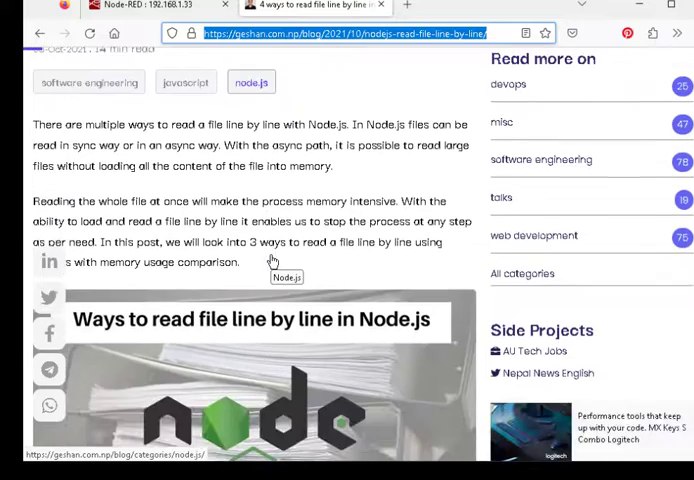
scroll(down, 3)
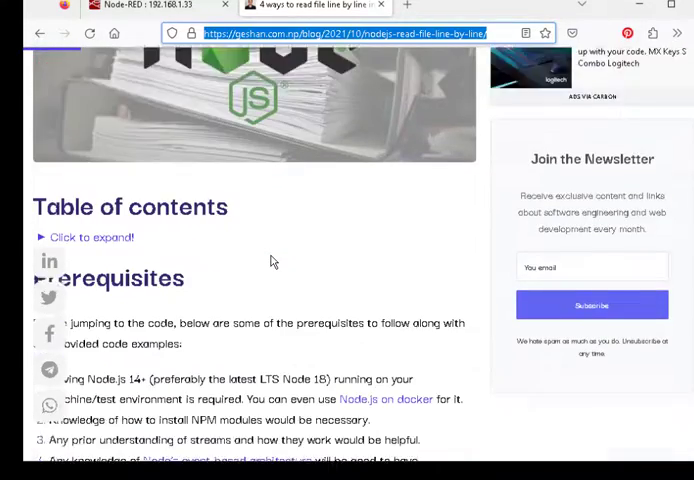
scroll(down, 3)
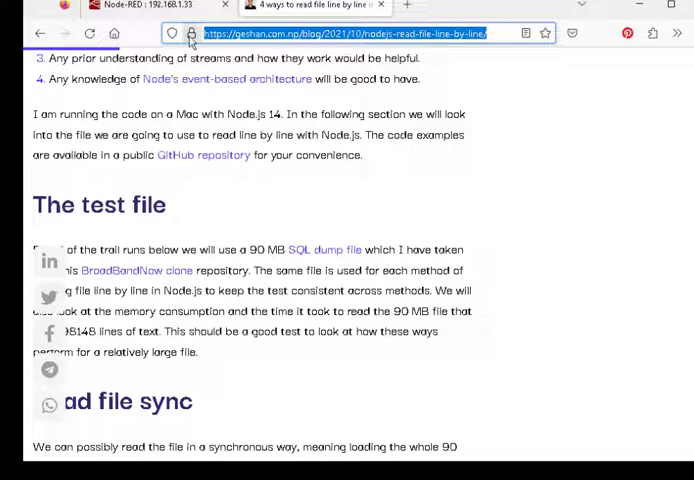
click(150, 4)
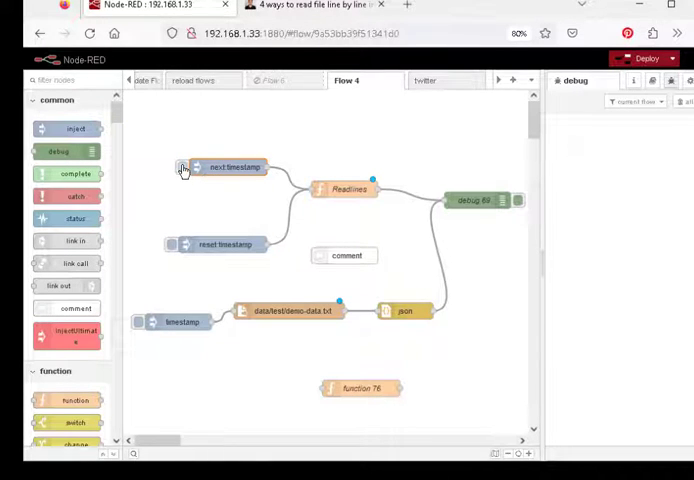
Trigger the next inject twice and the reset inject once to drive Readlines.
click(184, 168)
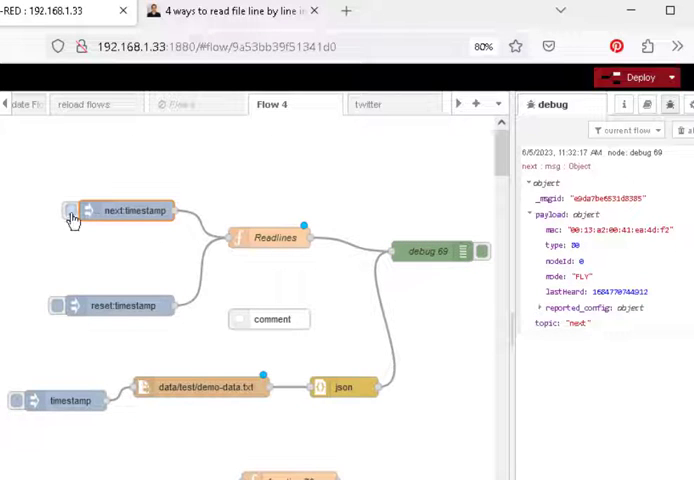
click(72, 212)
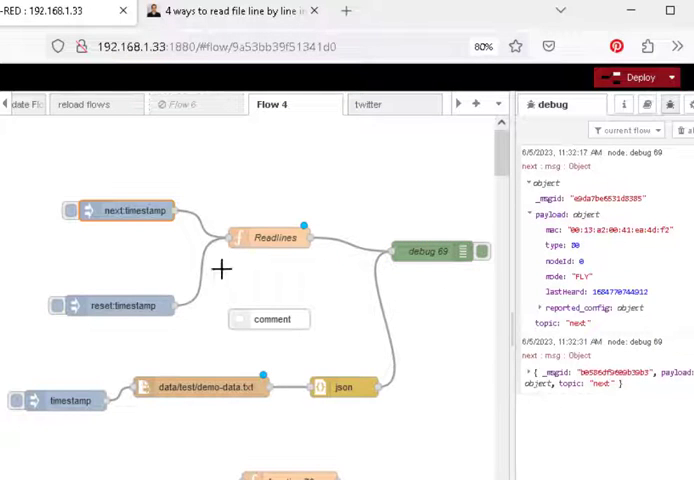
mouse_move(56, 312)
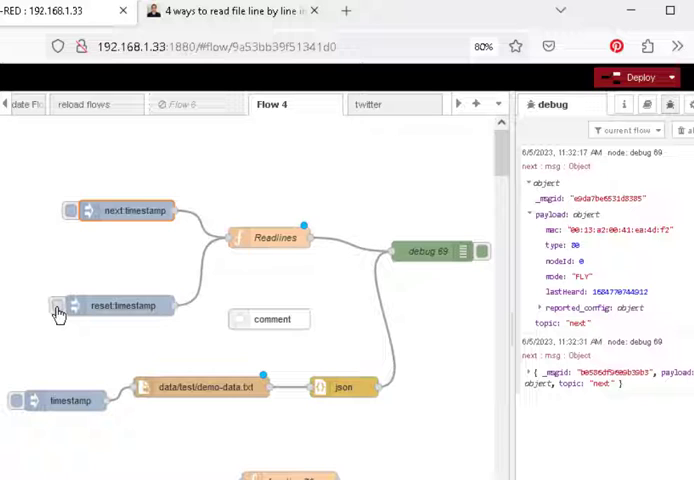
click(60, 304)
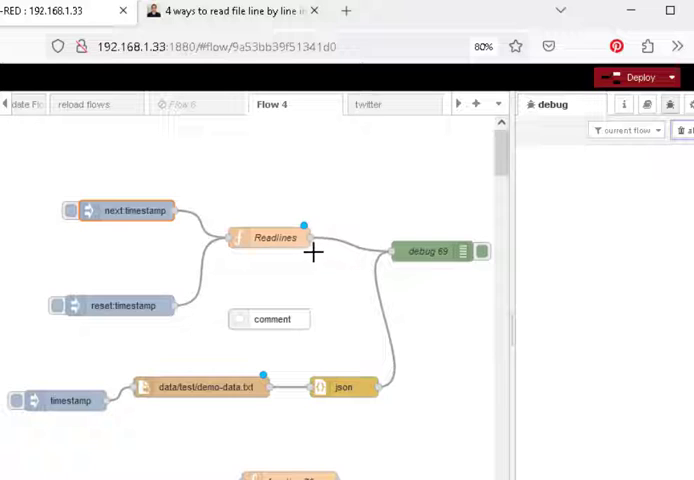
mouse_move(132, 220)
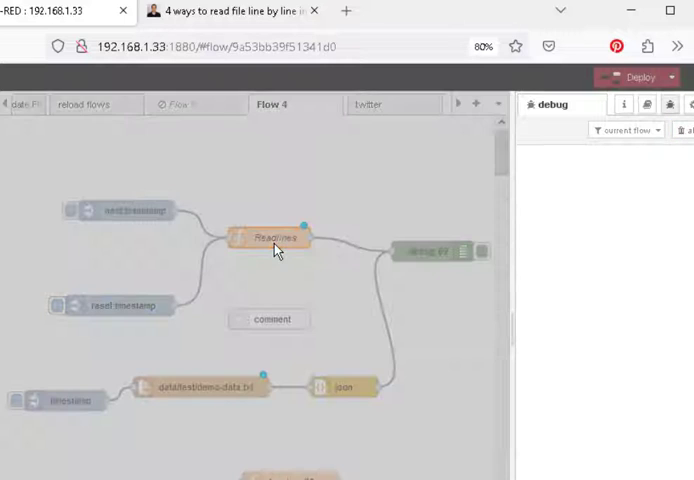
Review the Readlines node's Setup n-readlines import and its On Start code.
double_click(270, 236)
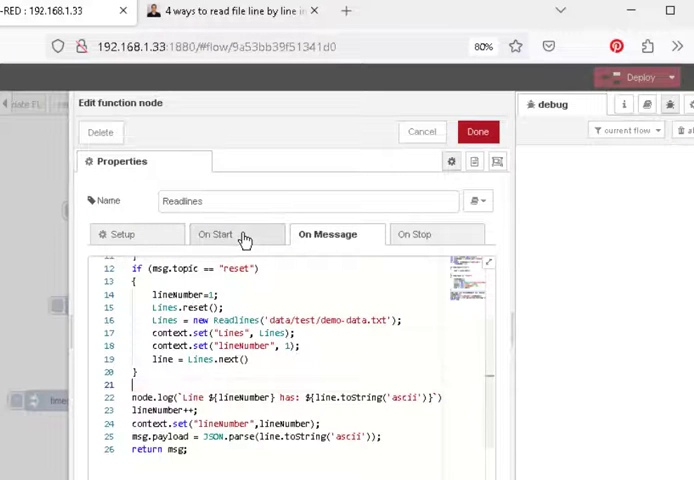
click(122, 234)
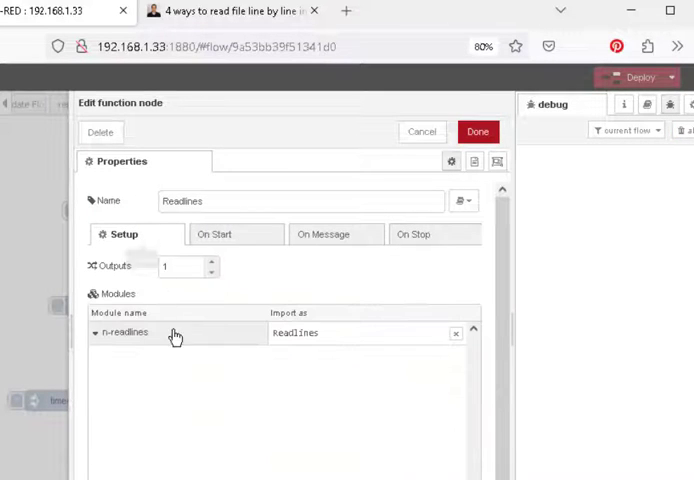
mouse_move(240, 344)
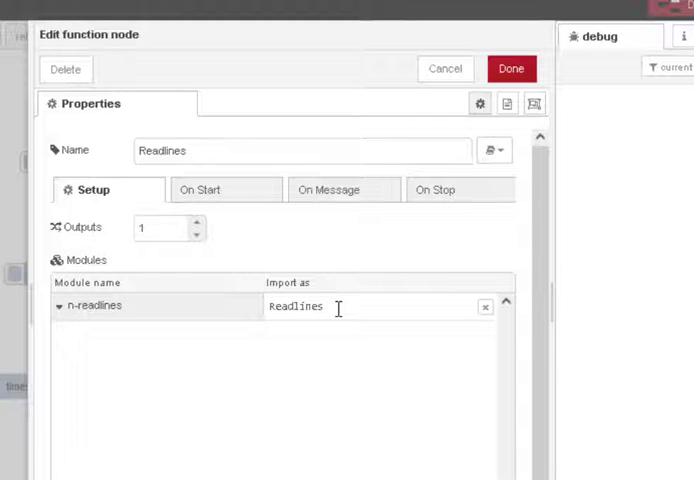
mouse_move(226, 188)
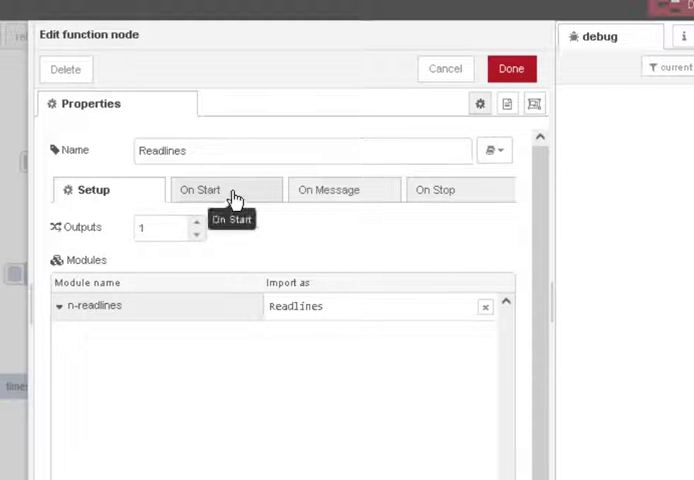
click(202, 188)
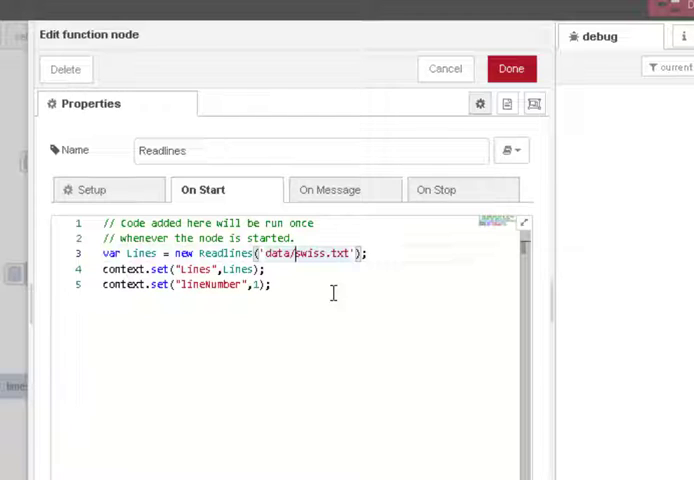
Change the opened file path in On Start to data/test/demo-data.txt.
text(test)
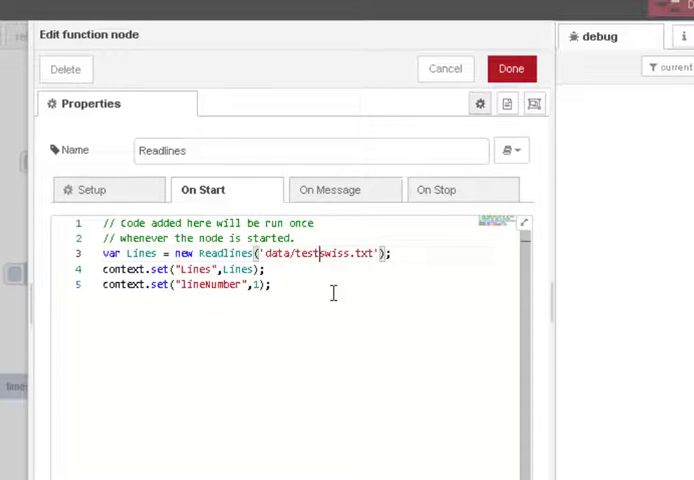
text(/)
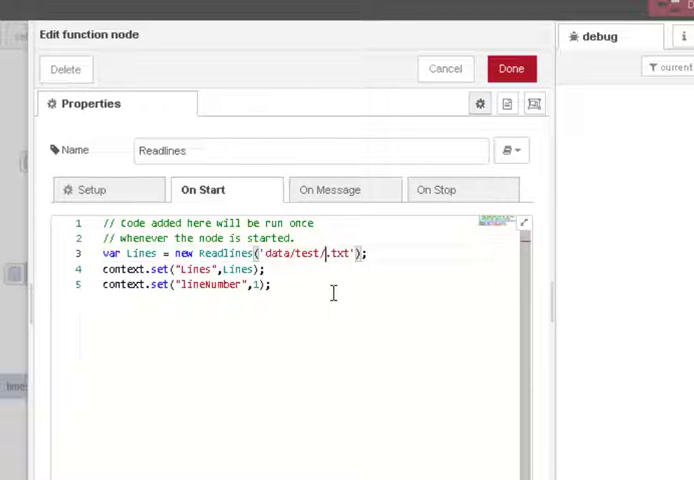
text(demo-data)
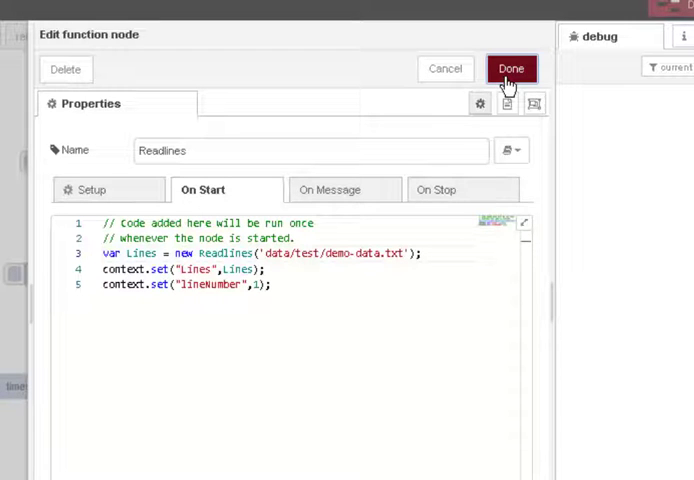
click(512, 68)
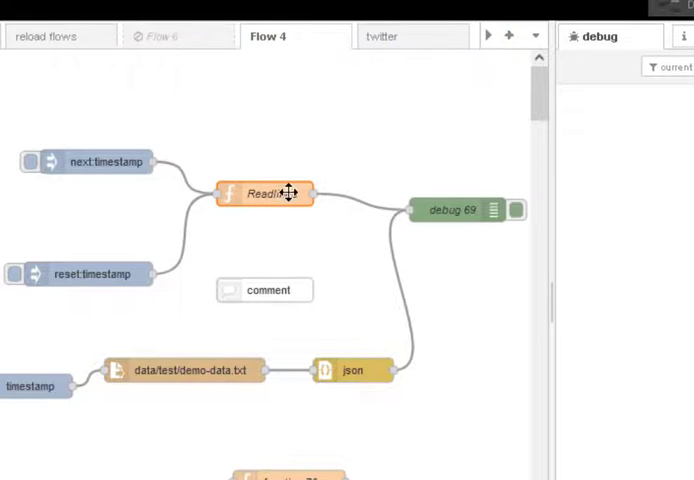
double_click(268, 192)
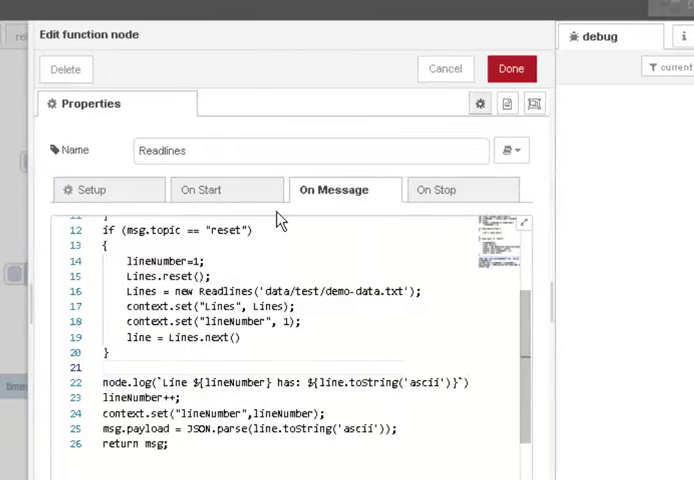
click(200, 188)
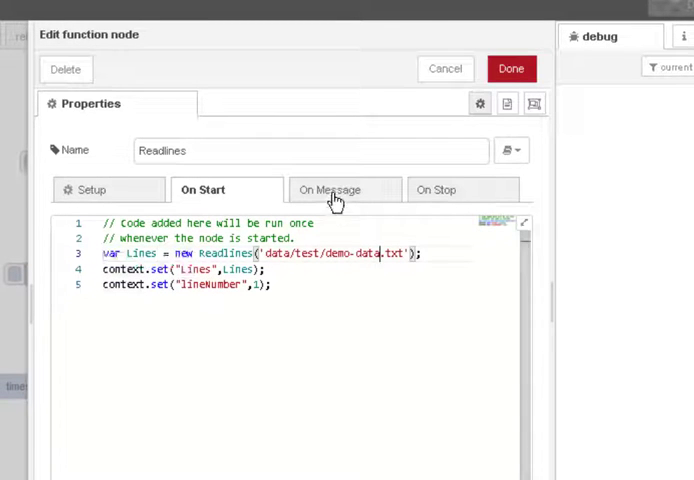
mouse_move(330, 188)
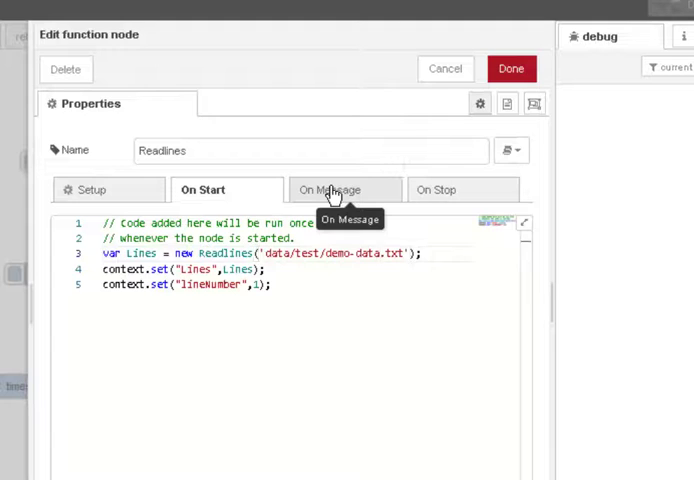
Review the On Message code that steps to the next line and handles reset.
click(344, 188)
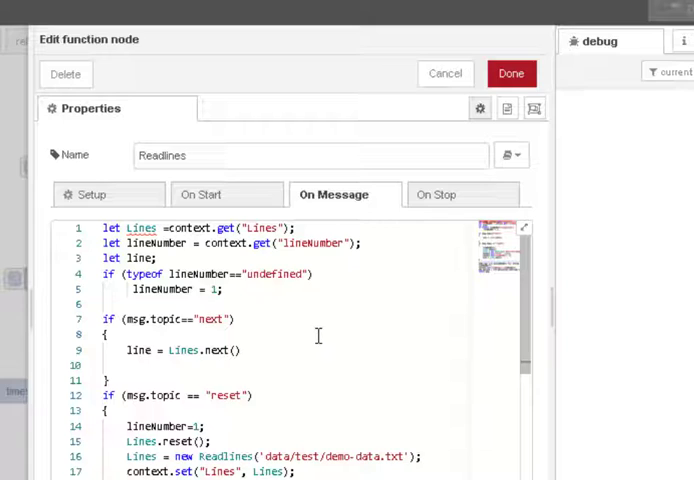
mouse_move(296, 380)
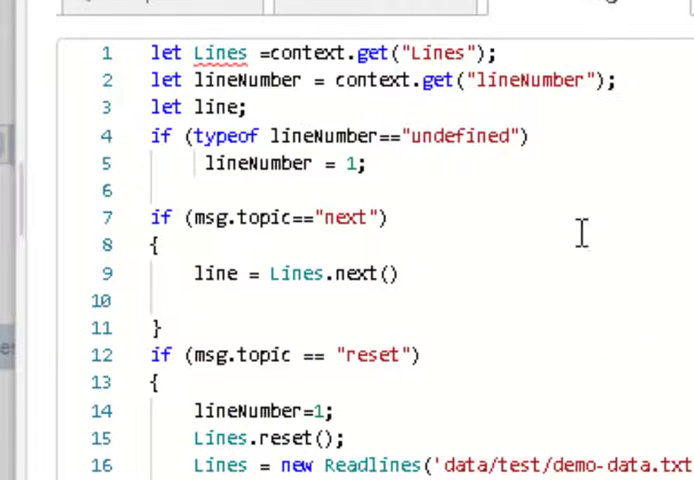
mouse_move(198, 236)
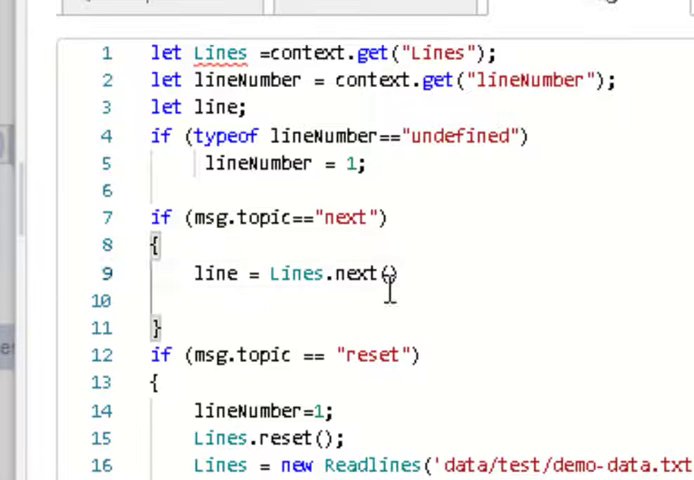
scroll(down, 3)
text(;)
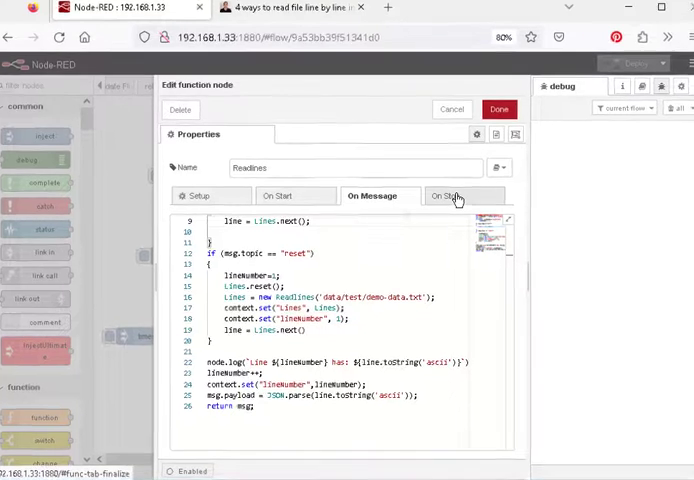
Review the On Stop code calling Lines.close(), then finish editing with Done.
click(452, 196)
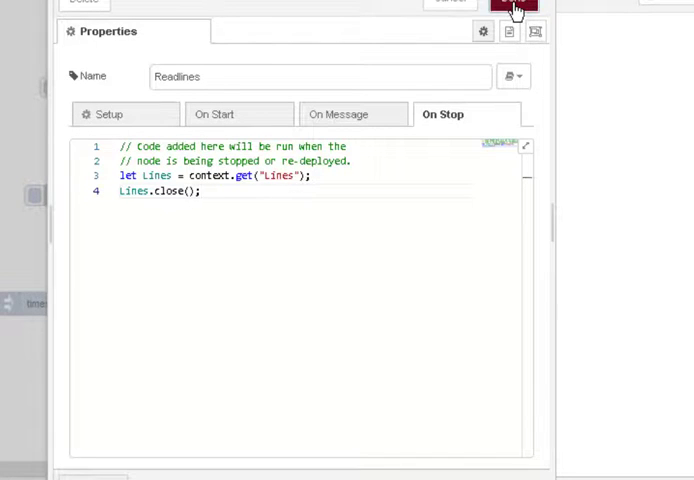
click(512, 4)
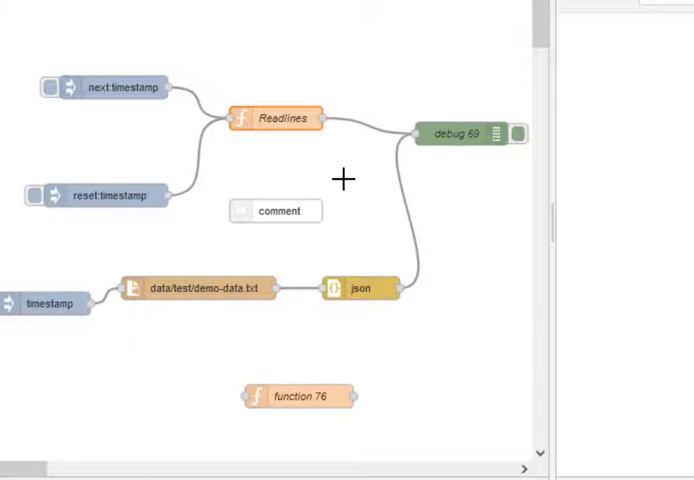